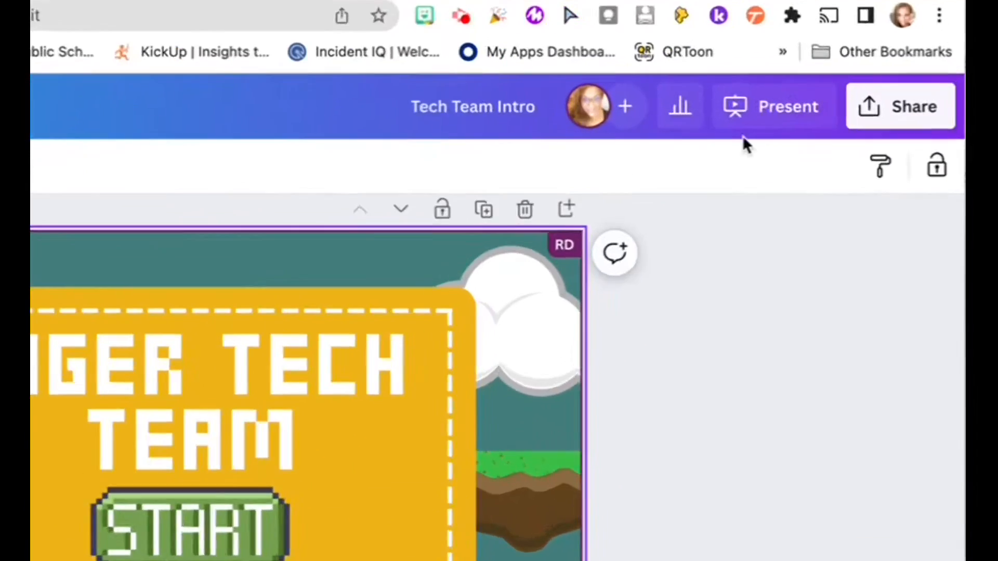
Launch the Tech Team Intro design as a full-screen Standard presentation
click(788, 106)
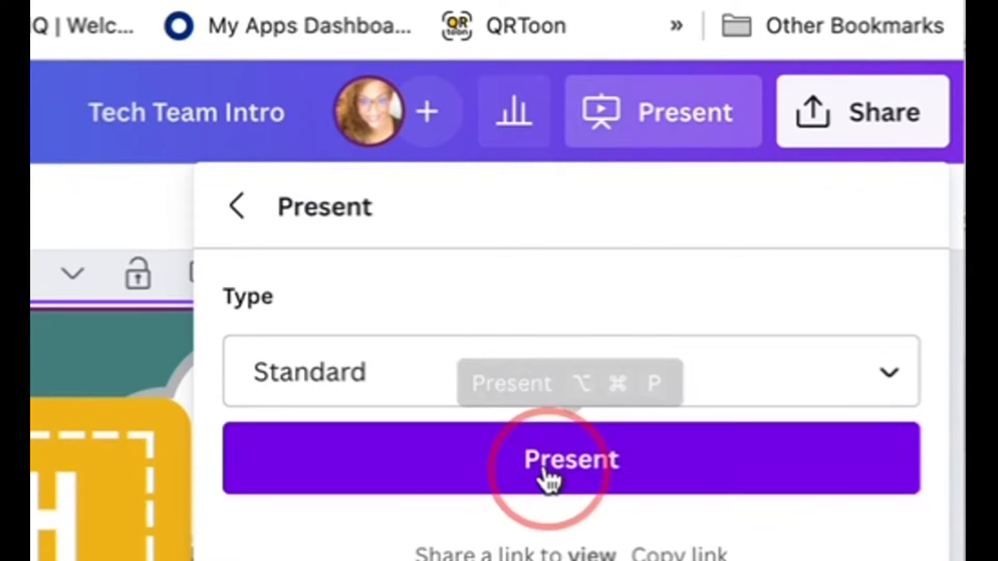
click(570, 458)
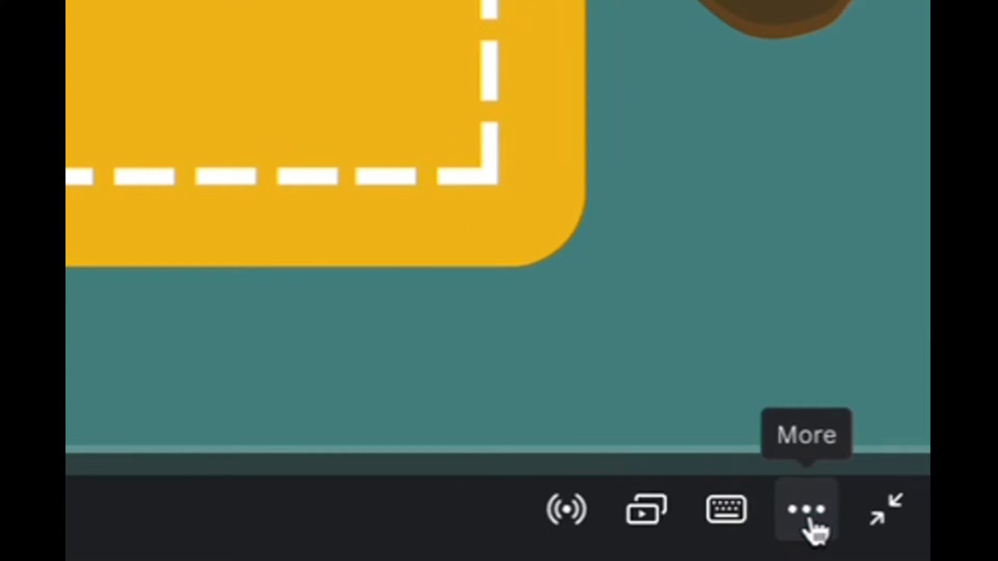
Share remote control for the running presentation and copy its control link
click(805, 509)
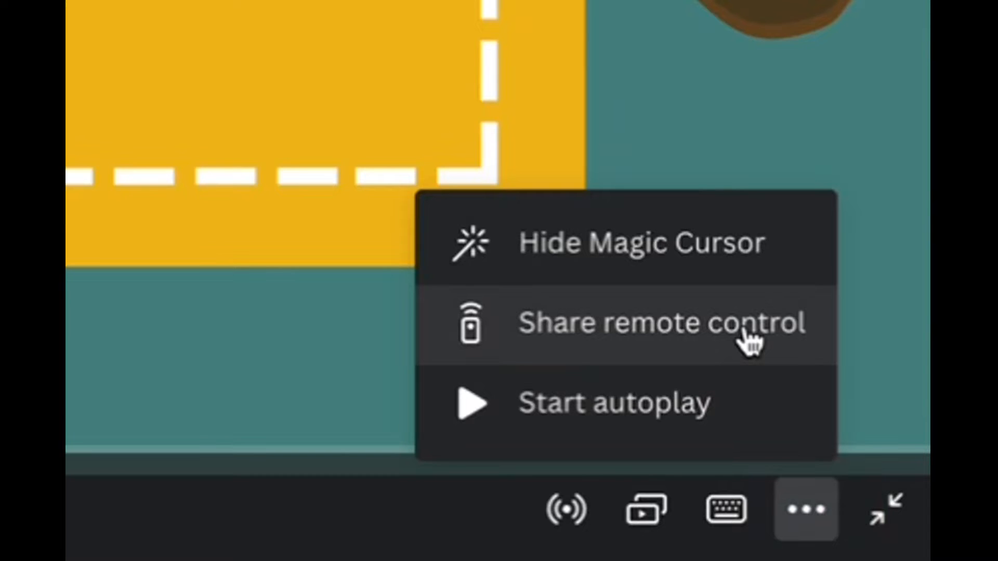
click(659, 323)
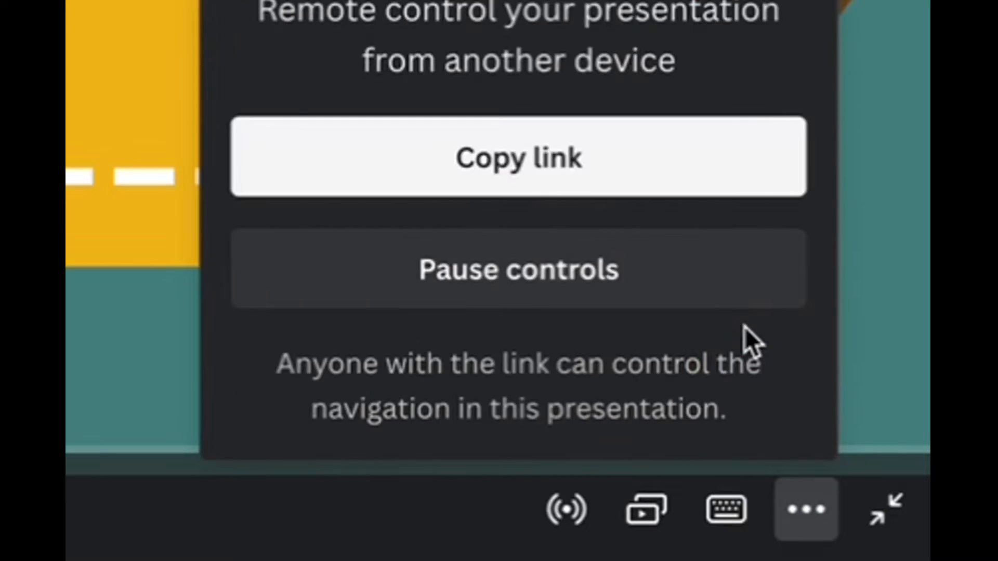
click(518, 157)
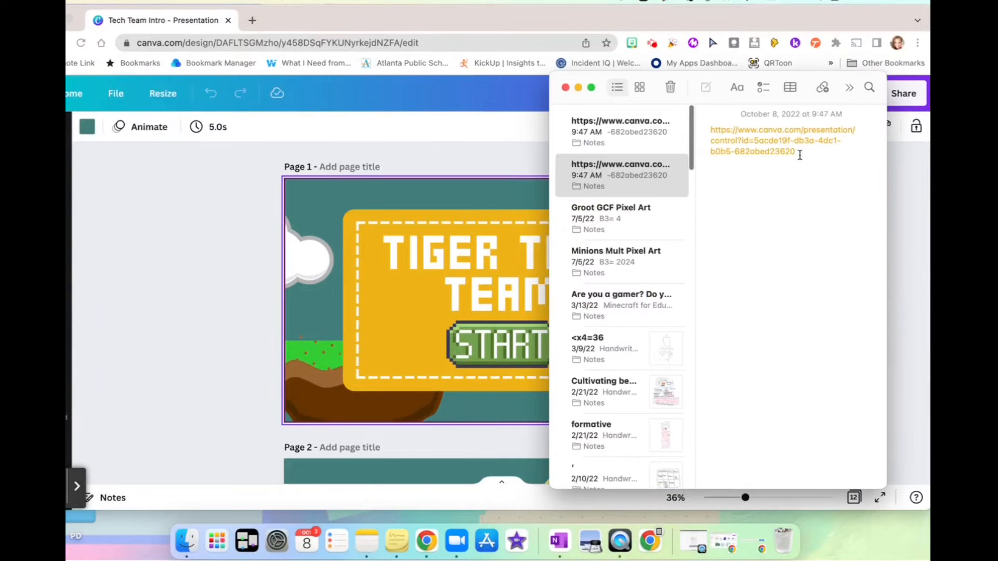
Paste the copied remote-control link into a new Notes note
click(849, 87)
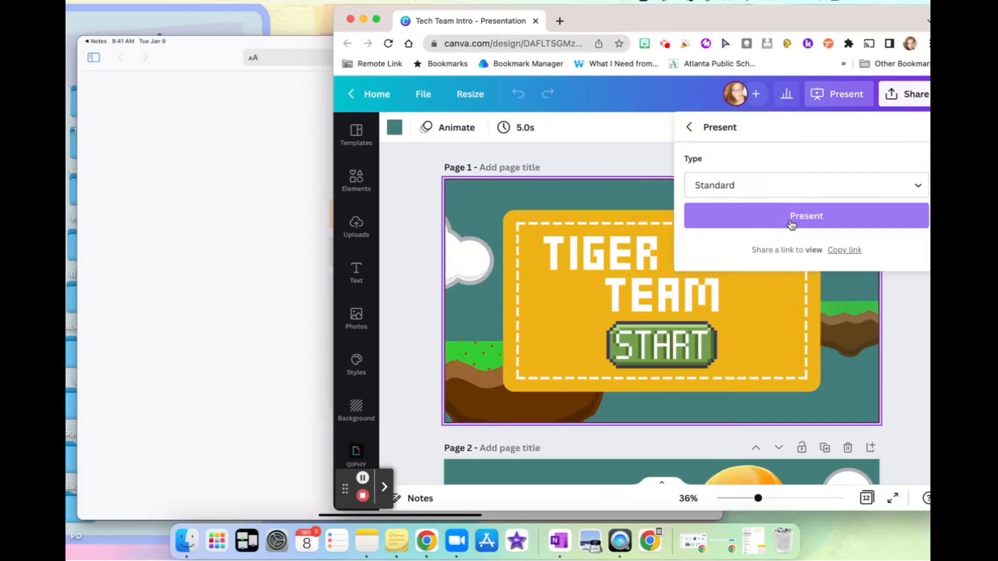
Relaunch the Tiger Tech Team slideshow full screen for remote control
click(806, 216)
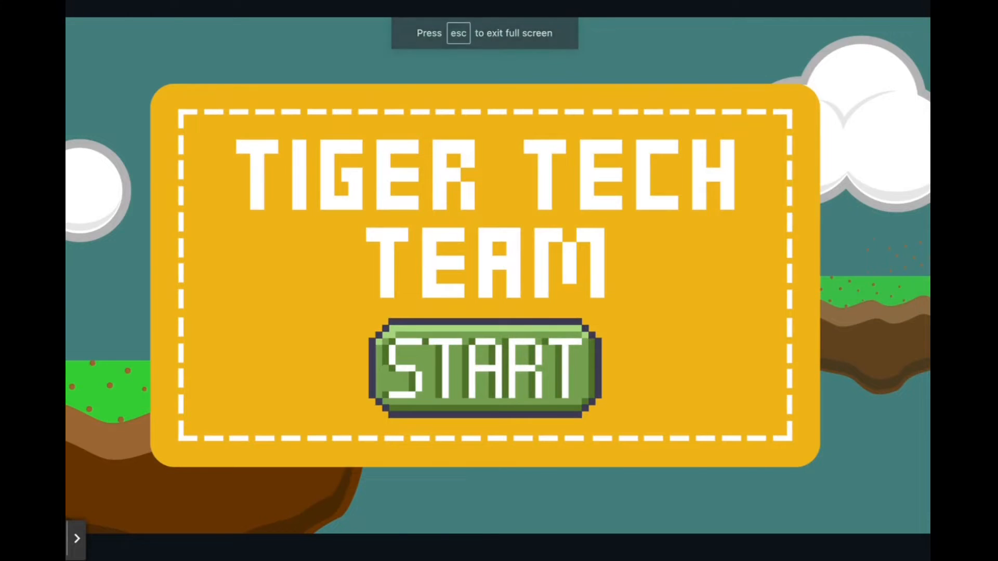
click(486, 368)
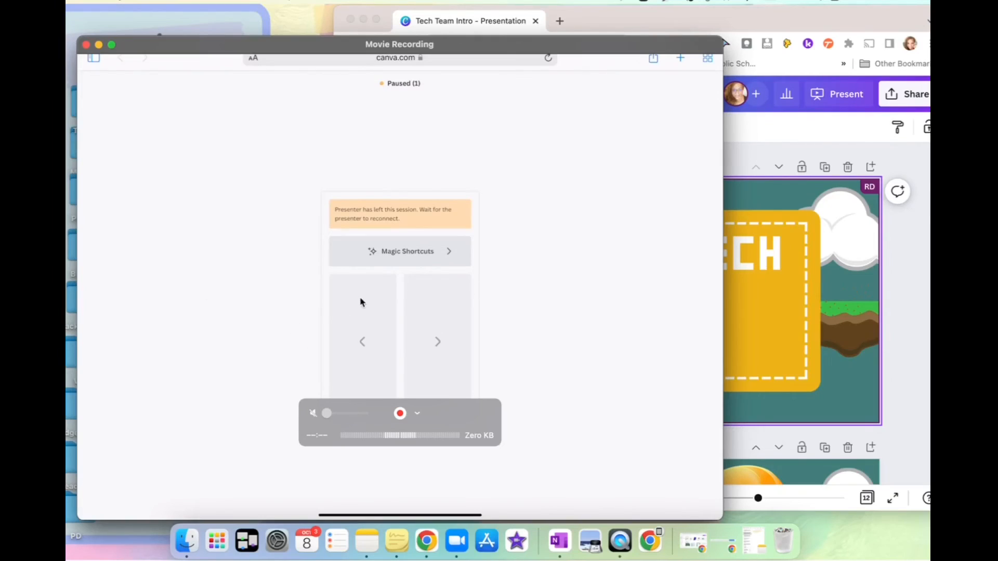
mouse_move(560, 269)
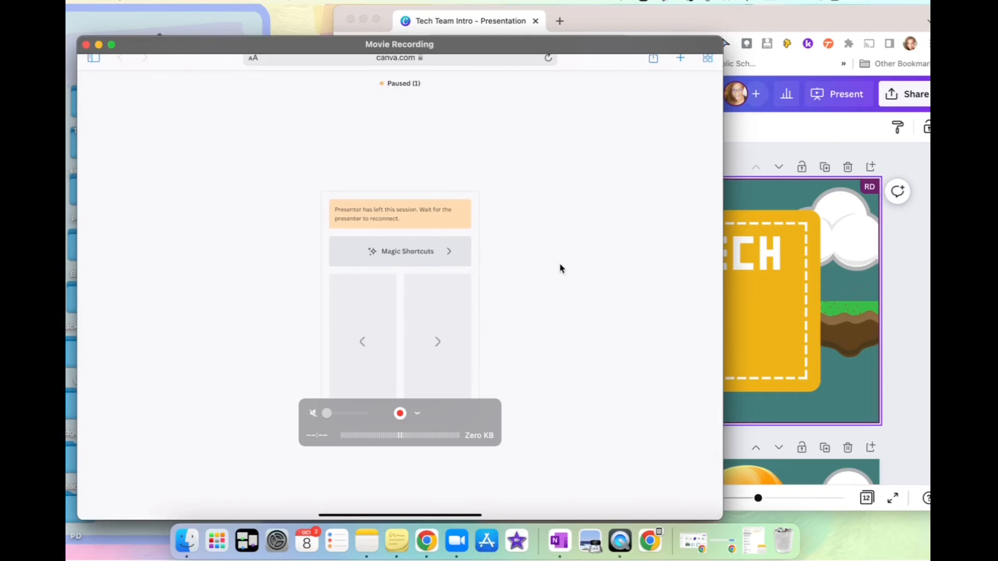